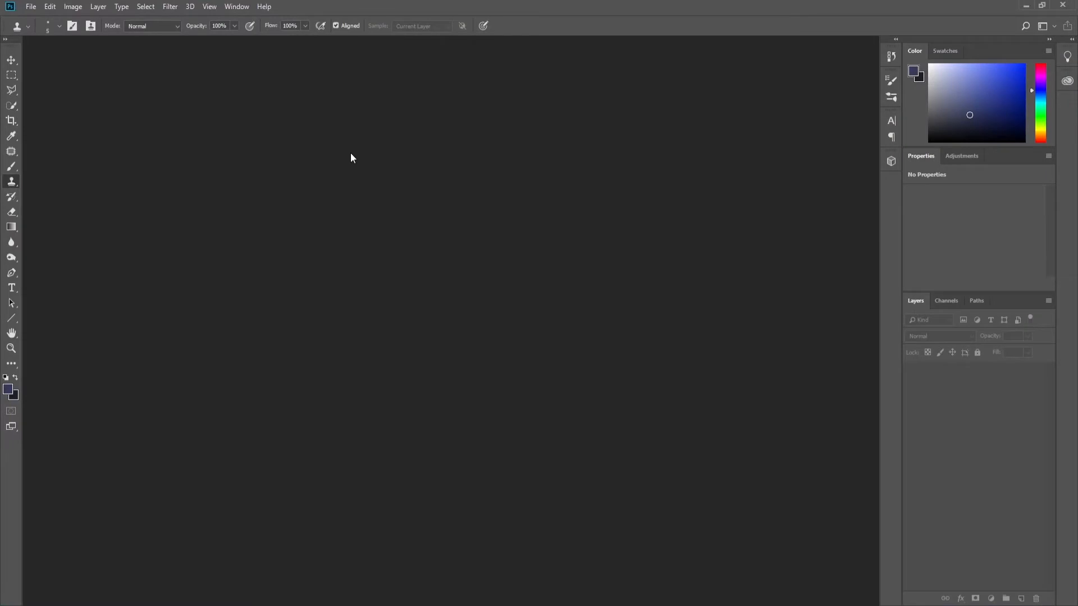
# Bring up the File menu to reach the Scripts submenu.
pyautogui.click(30, 6)
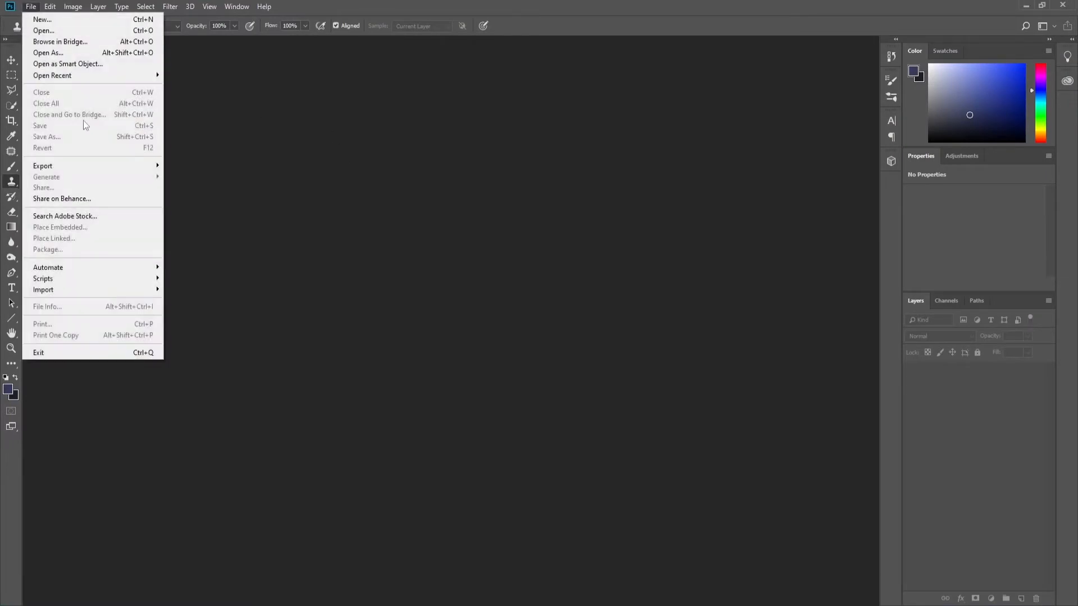
pyautogui.moveTo(43, 279)
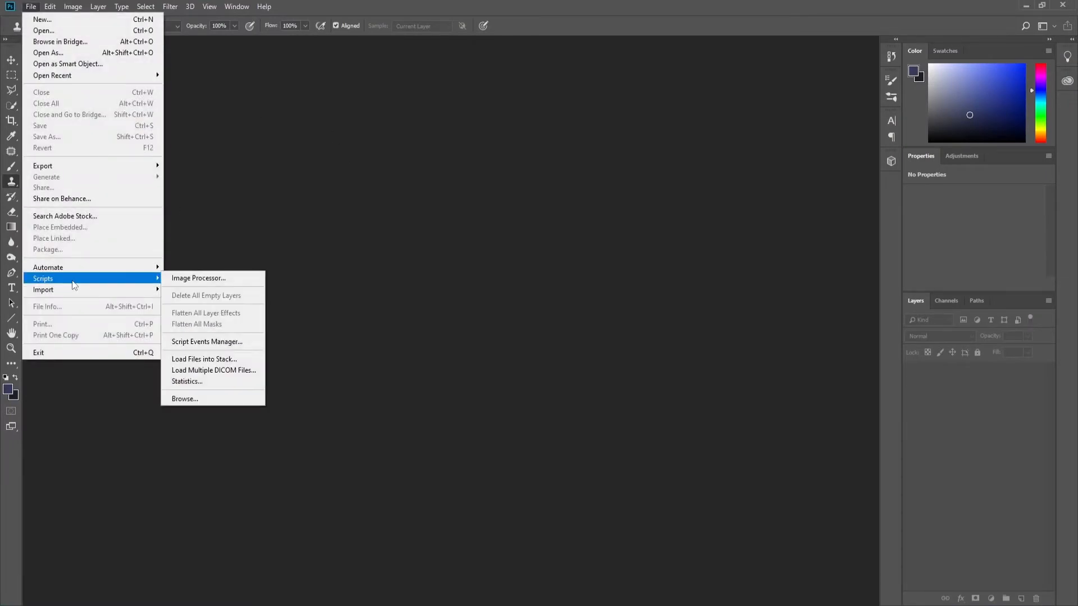
pyautogui.moveTo(206, 359)
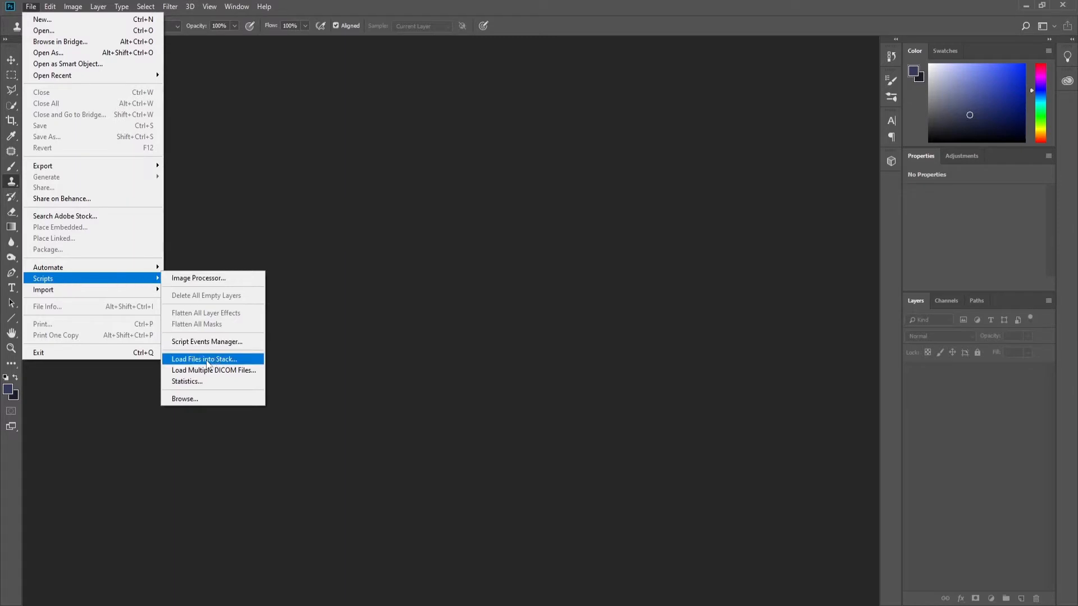
# Load all the chair frame PNGs from the Frames folder into one layer stack document.
pyautogui.click(204, 359)
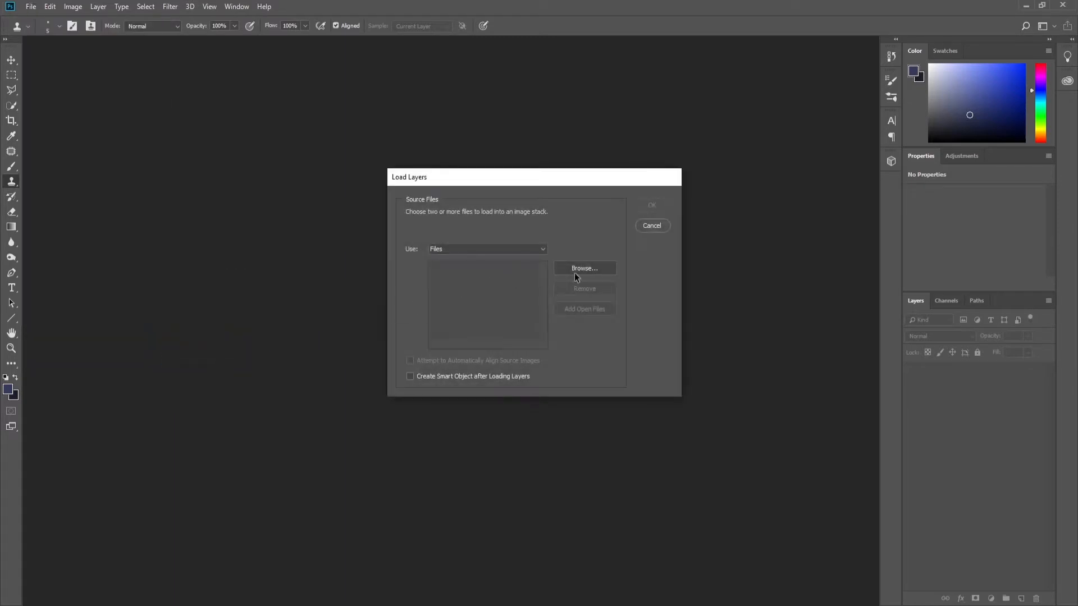
pyautogui.click(584, 269)
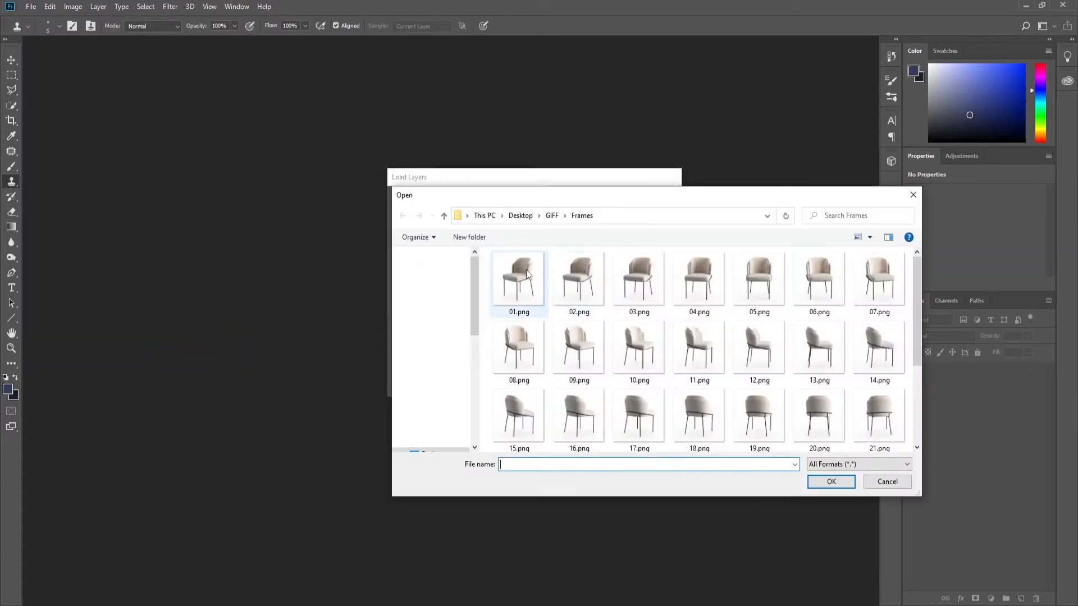
pyautogui.click(518, 277)
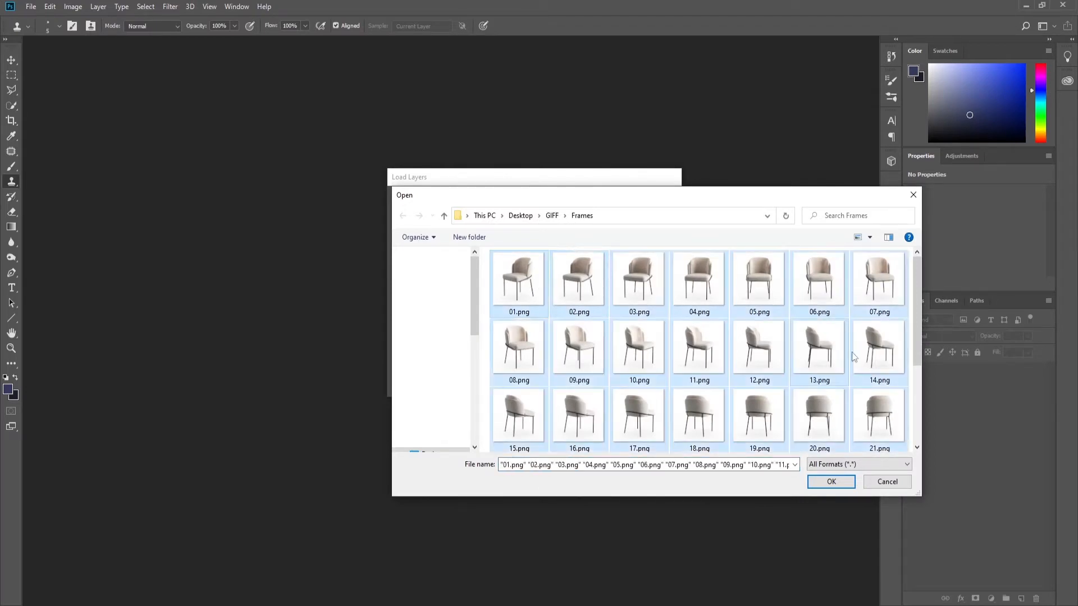
pyautogui.click(831, 482)
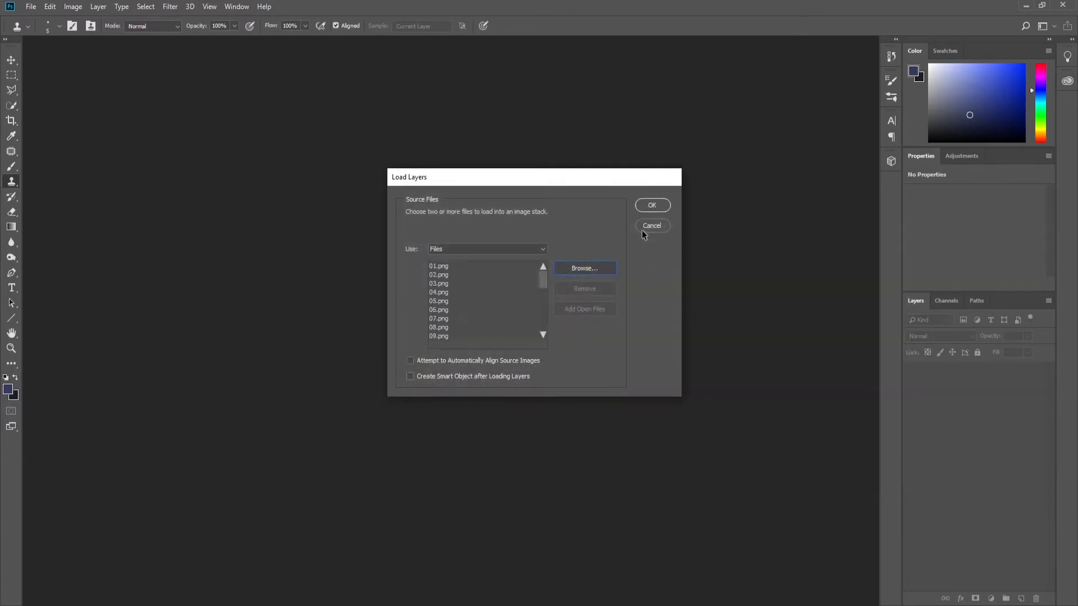
pyautogui.click(651, 226)
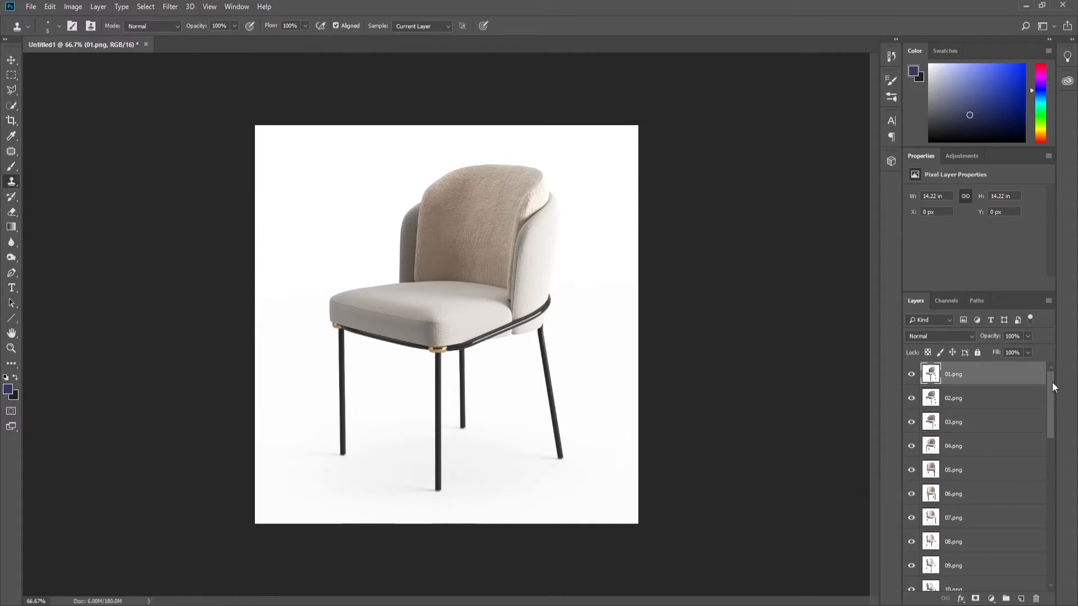
pyautogui.scroll(-3)
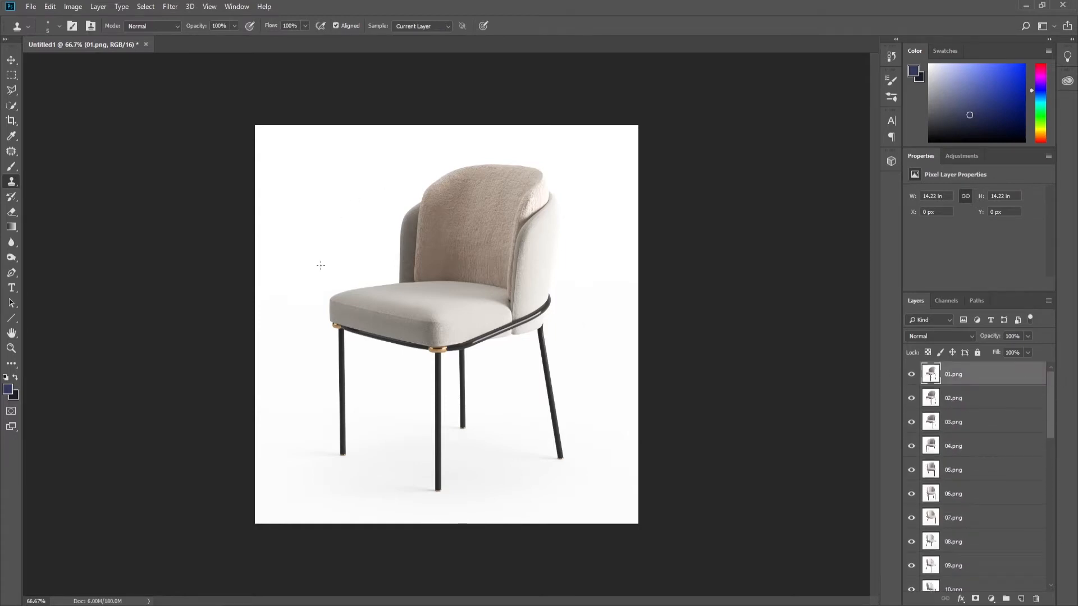
pyautogui.moveTo(536, 348)
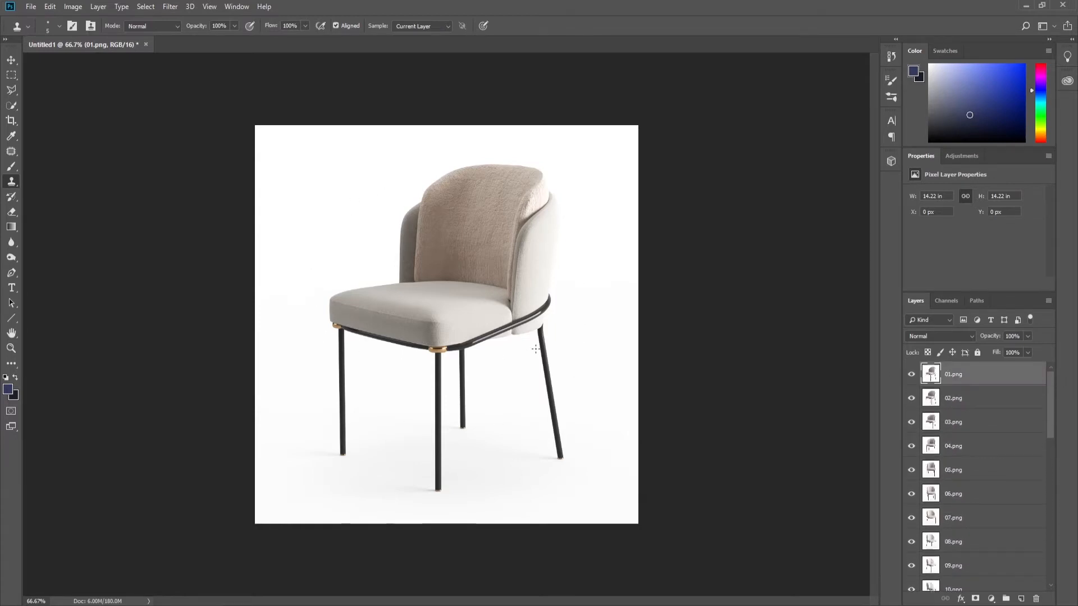
pyautogui.moveTo(133, 58)
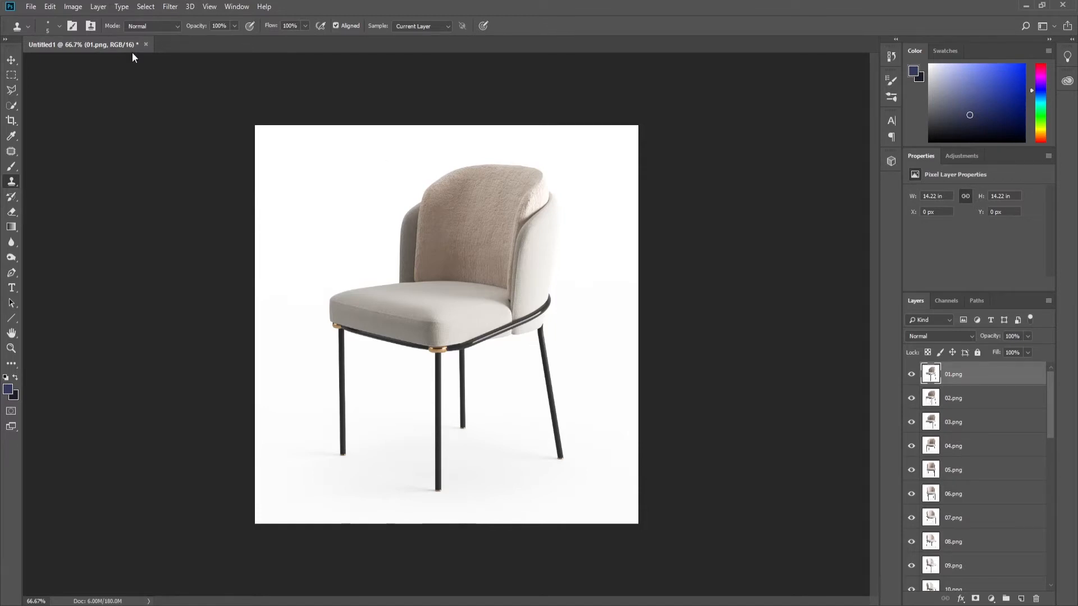
# Show the Timeline panel and create a frame animation with one initial frame.
pyautogui.click(236, 7)
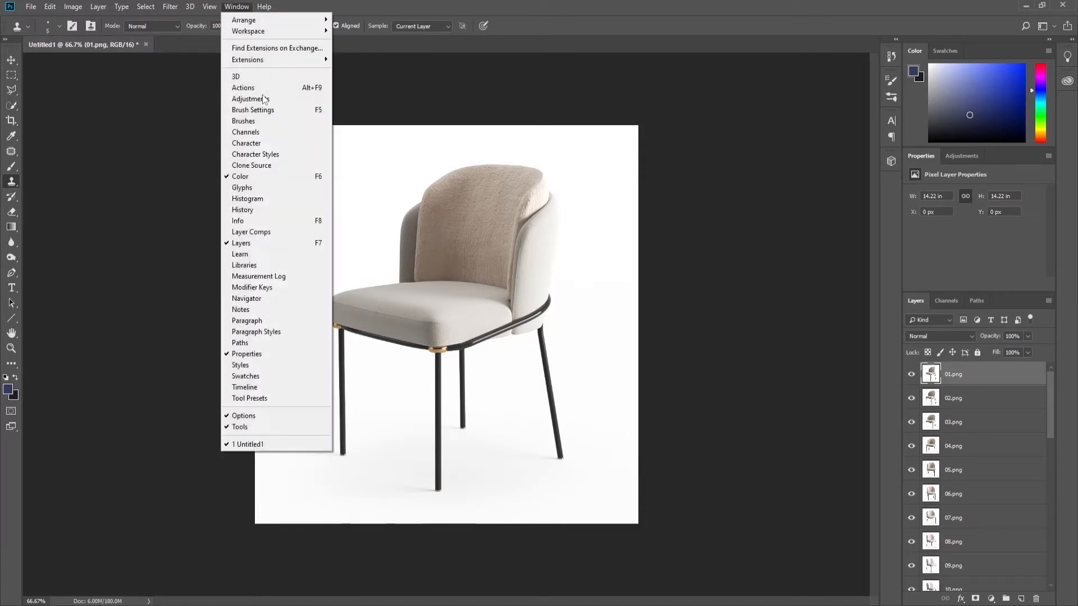
pyautogui.click(243, 387)
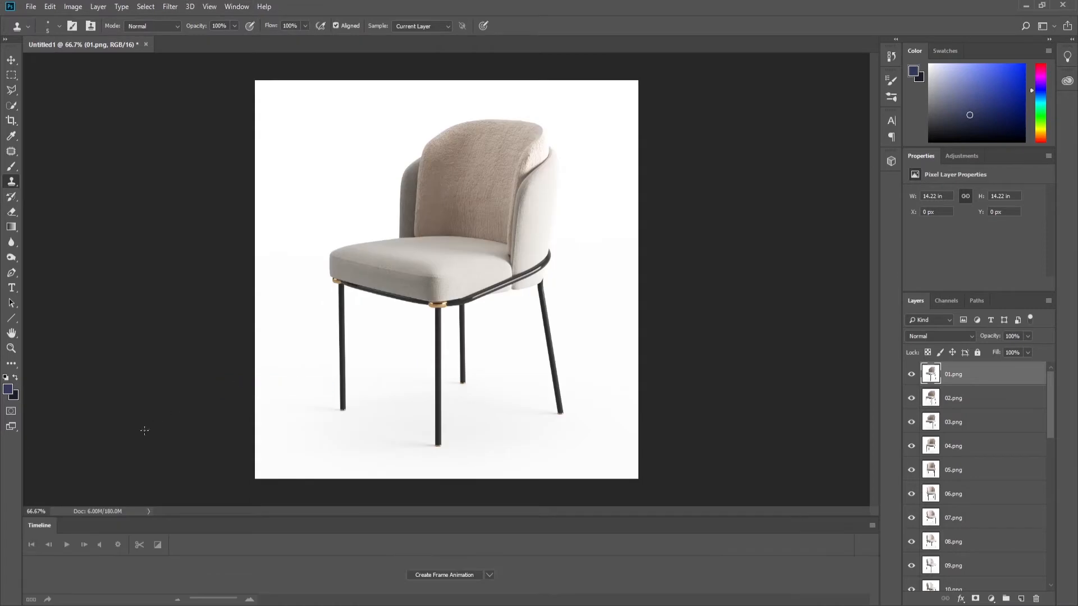
pyautogui.moveTo(493, 503)
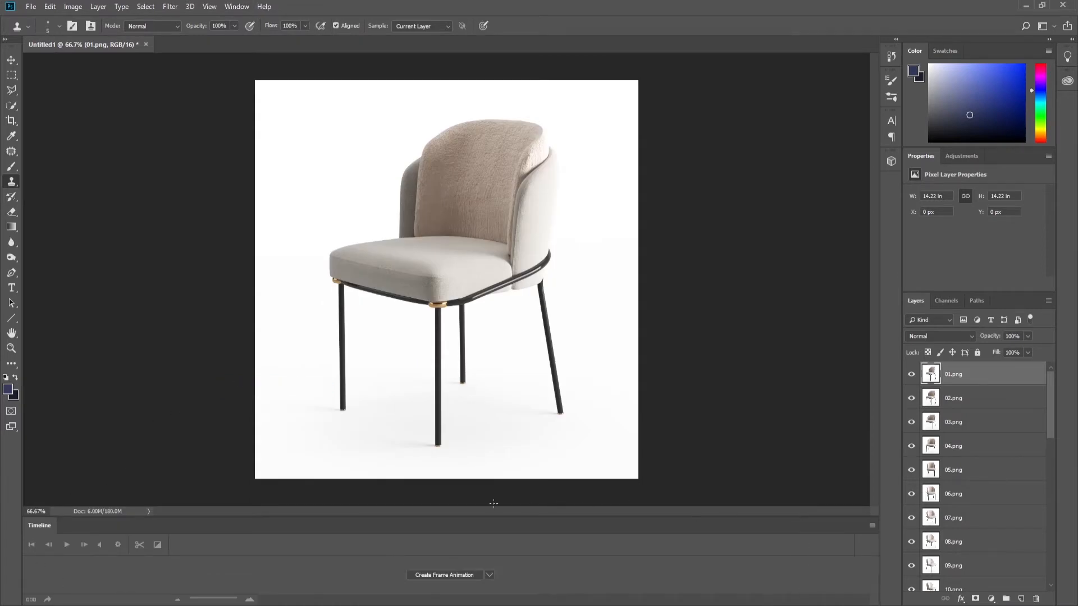
pyautogui.click(488, 575)
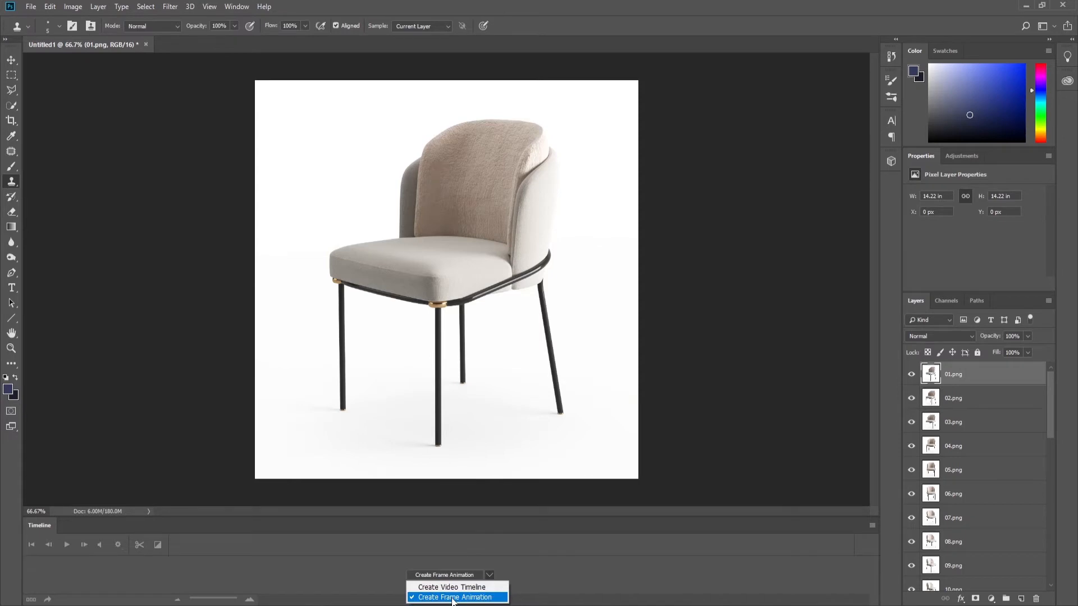
pyautogui.click(453, 596)
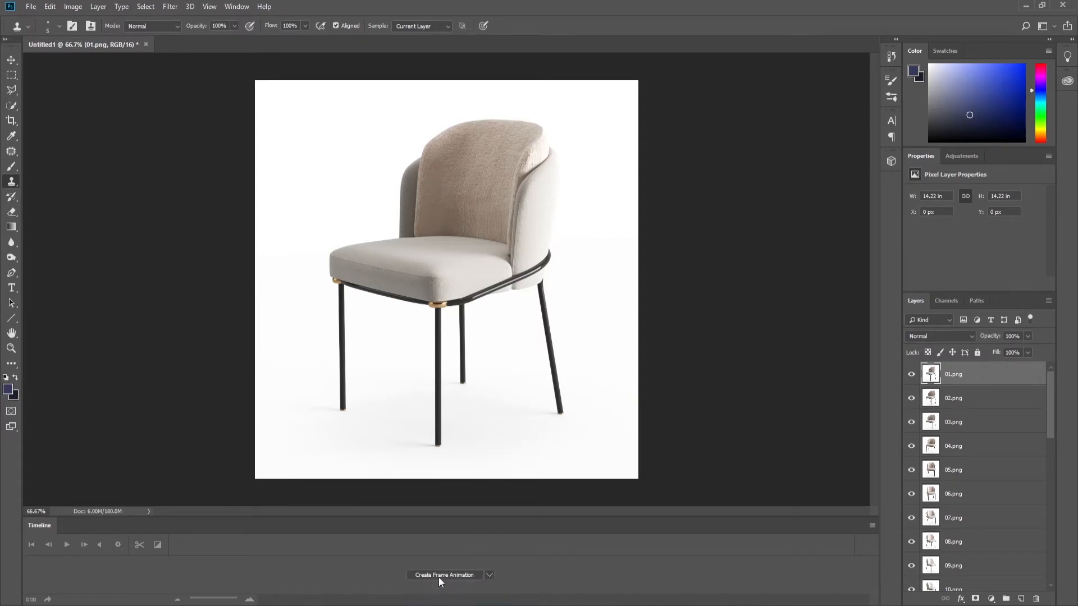
pyautogui.click(444, 575)
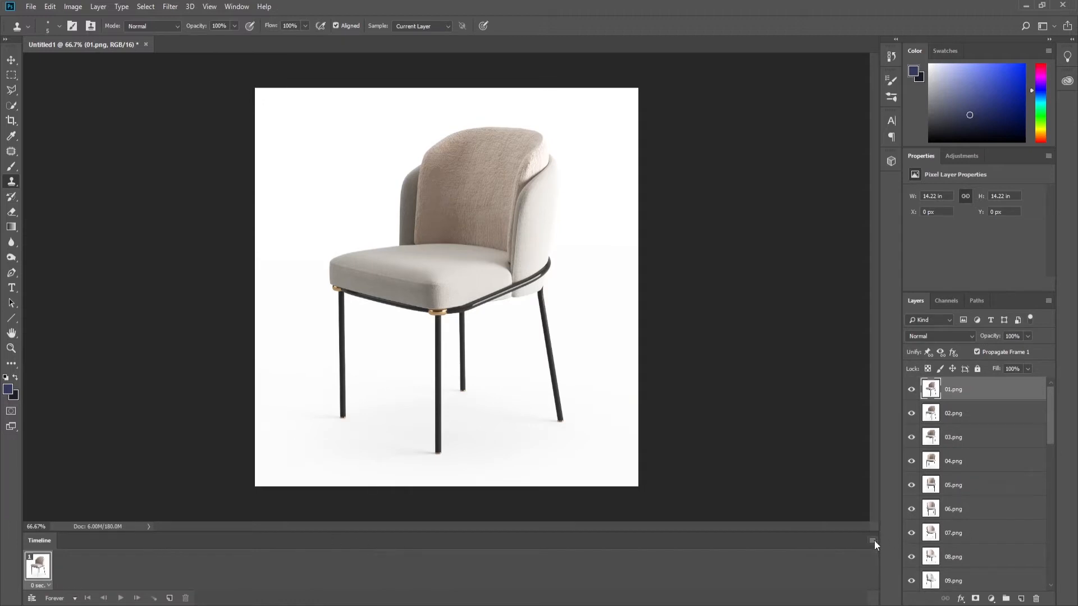
# Make a separate animation frame from every chair layer via the Timeline panel menu.
pyautogui.click(873, 542)
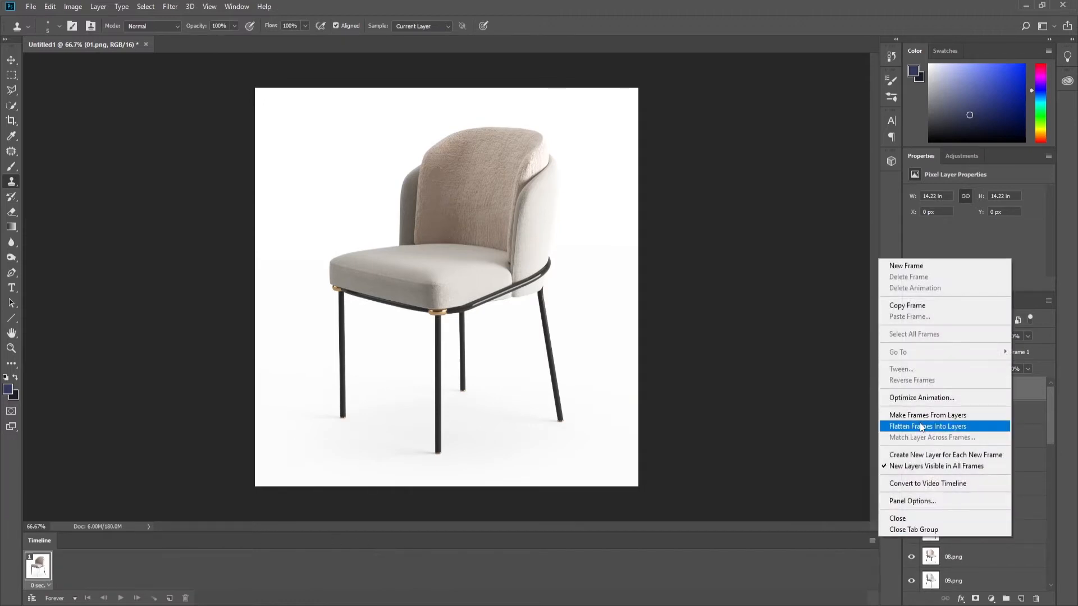
pyautogui.moveTo(927, 414)
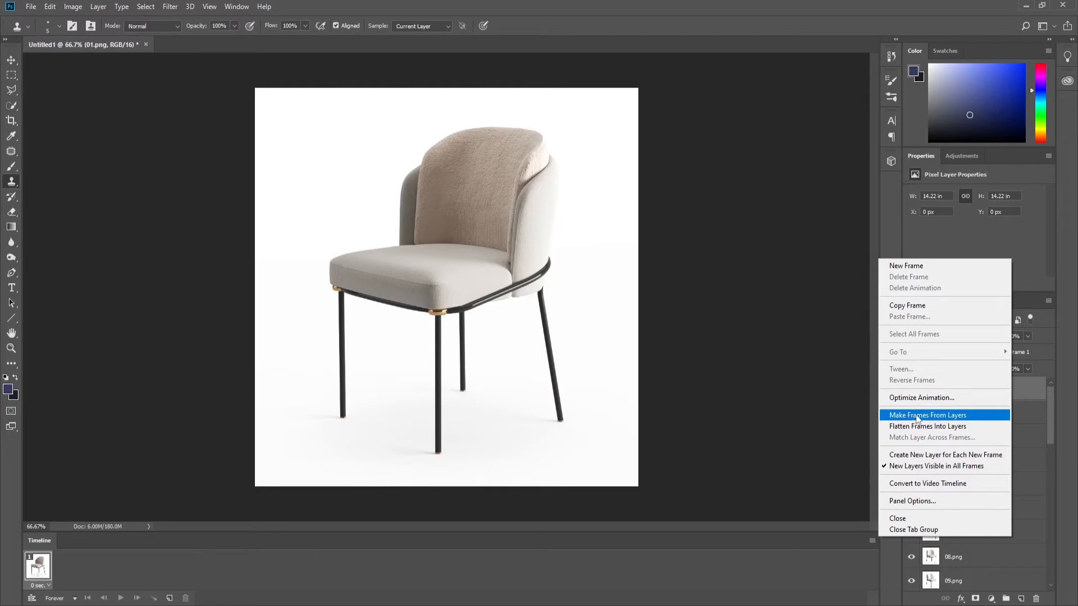
pyautogui.click(927, 414)
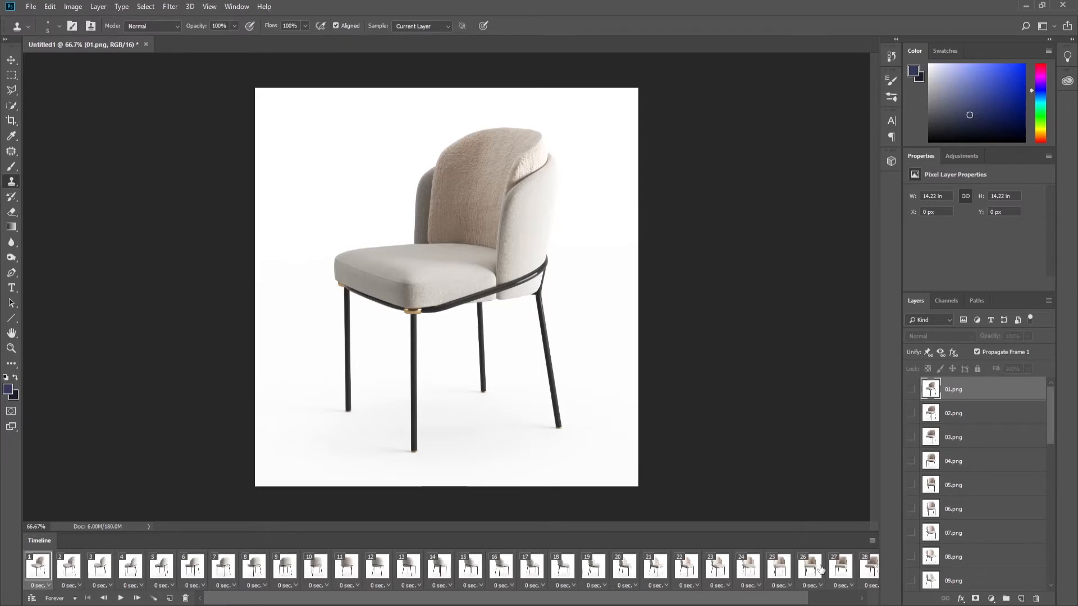
# List the animation looping choices from the Forever dropdown.
pyautogui.click(55, 598)
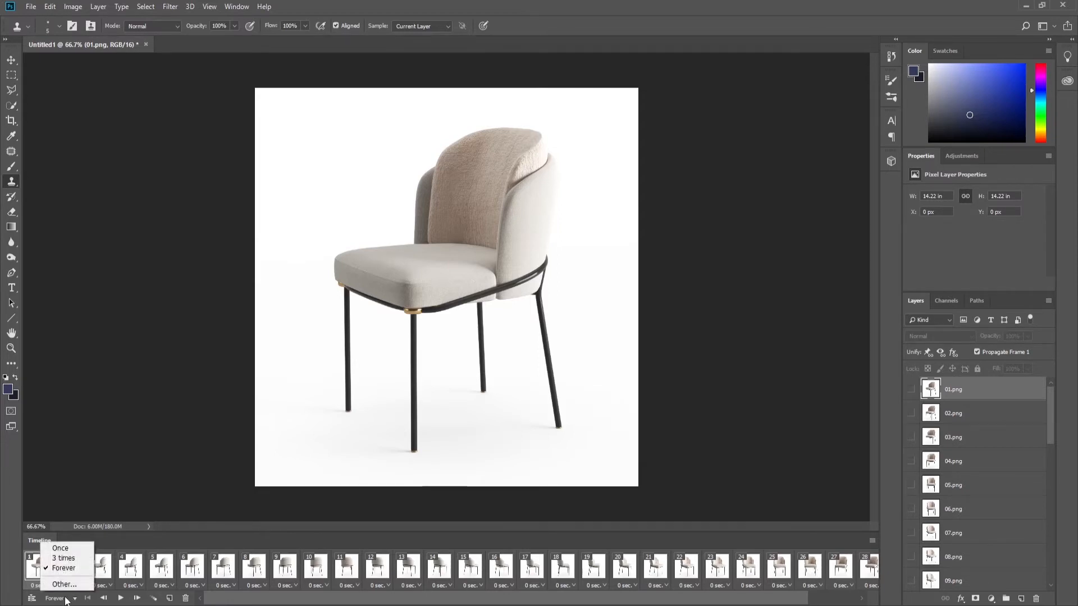
pyautogui.moveTo(363, 560)
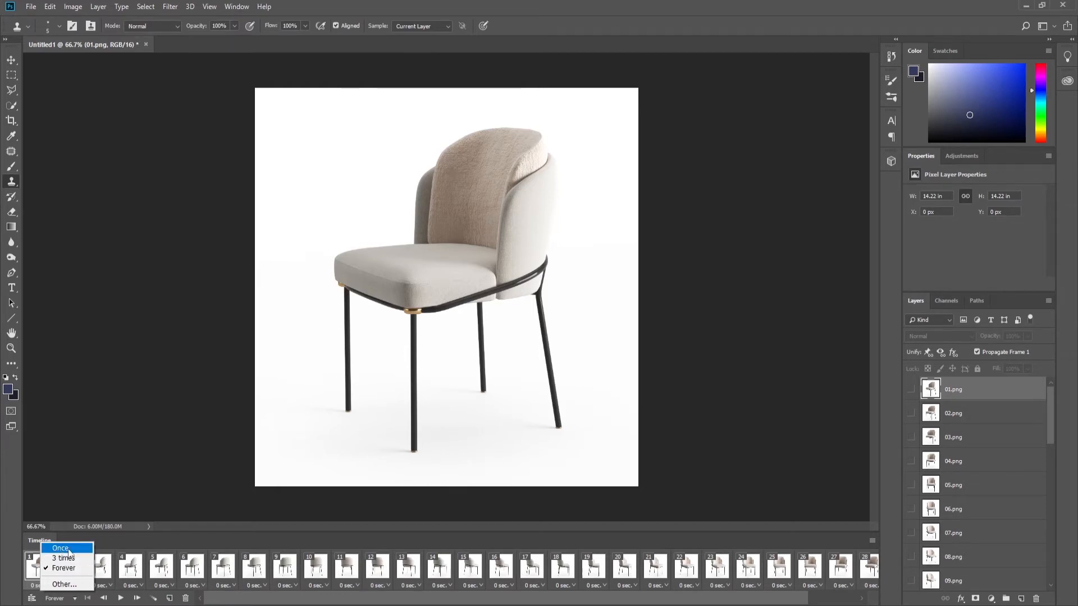
pyautogui.moveTo(63, 568)
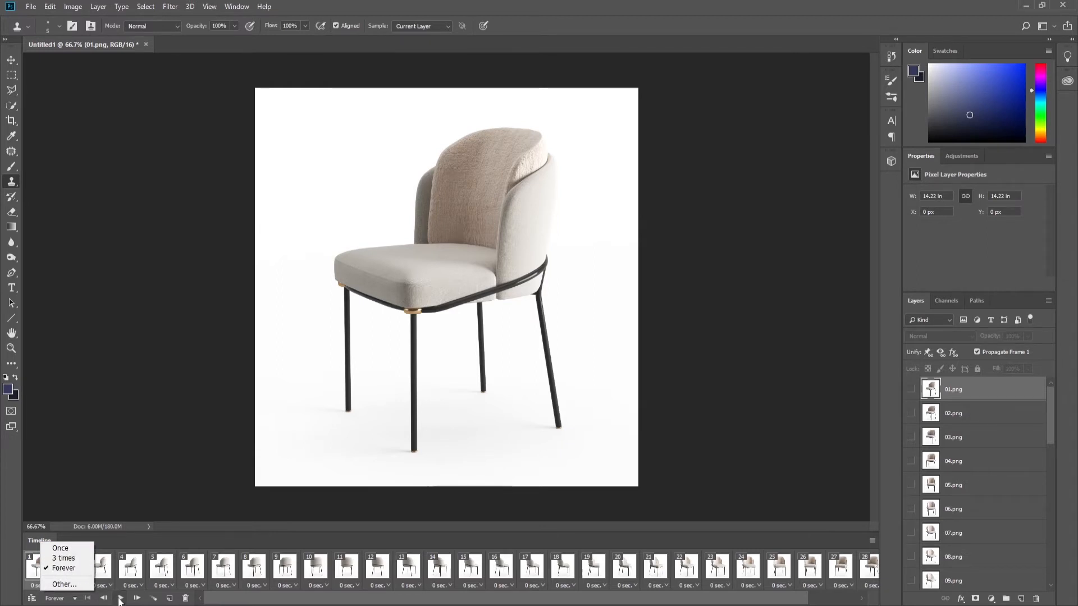
# Keep Forever looping and give all 30 selected frames a 0.5-second delay.
pyautogui.click(63, 568)
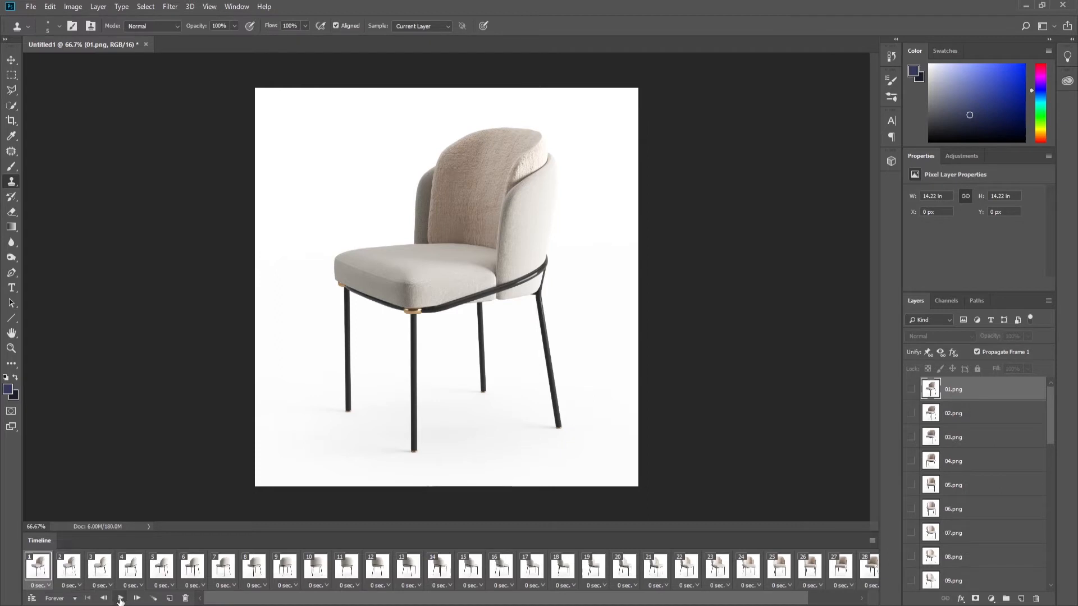
pyautogui.click(136, 598)
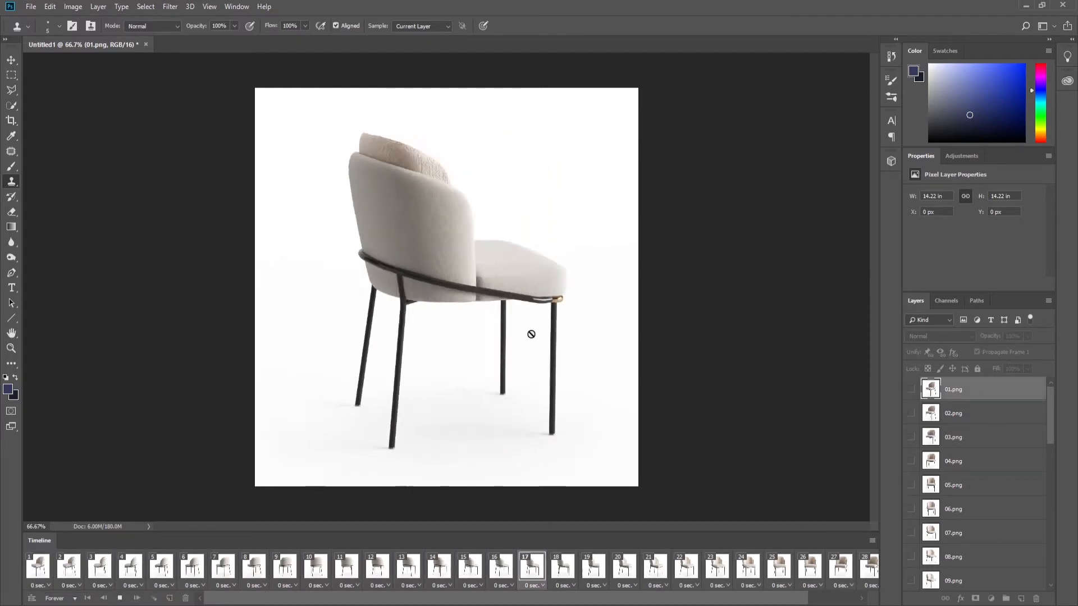
pyautogui.click(377, 563)
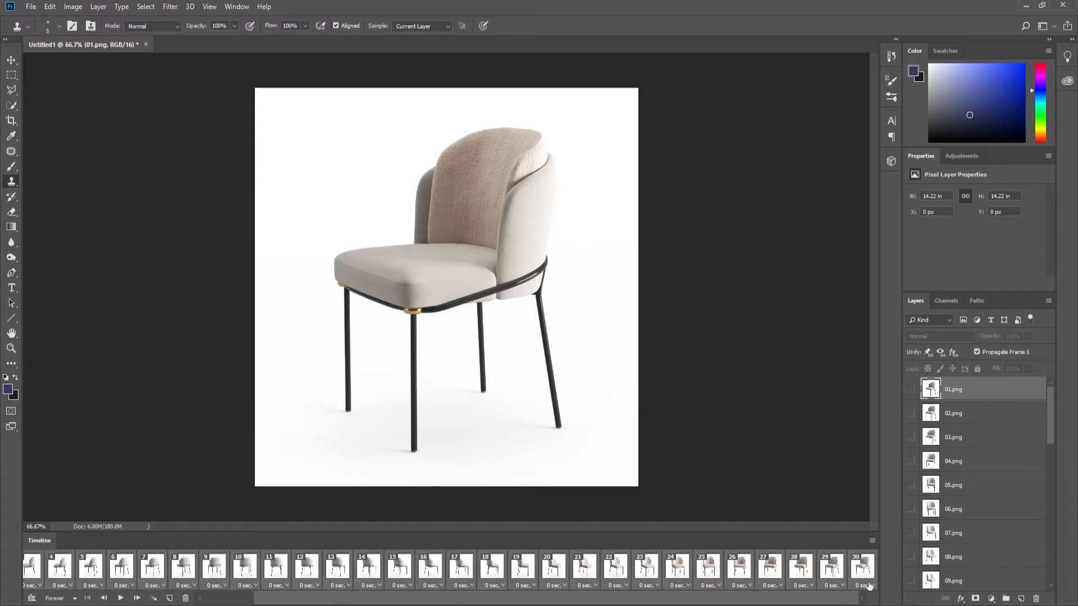
pyautogui.click(868, 585)
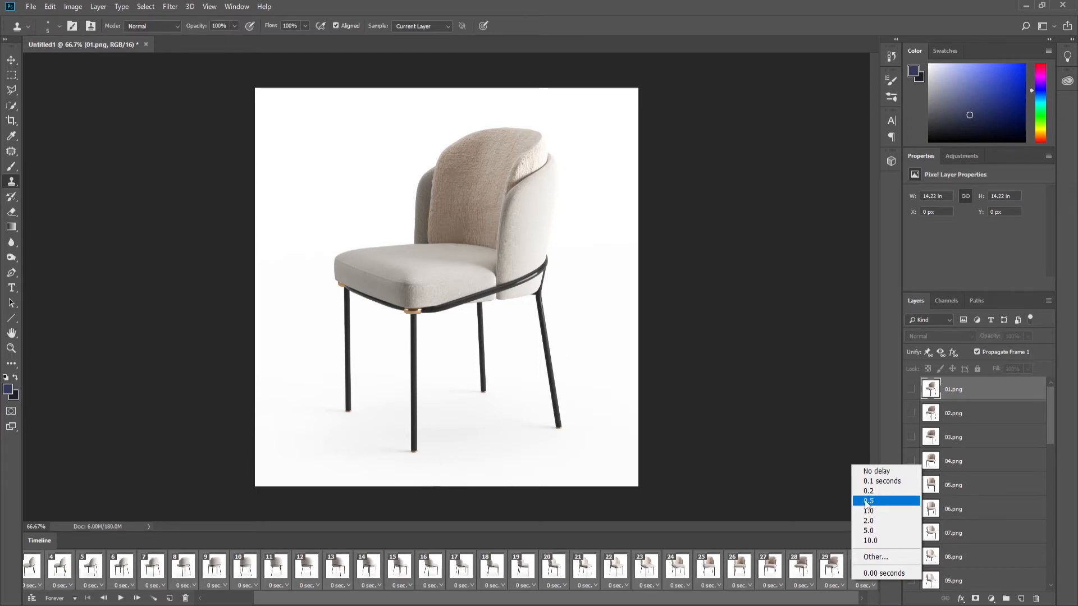
pyautogui.click(868, 501)
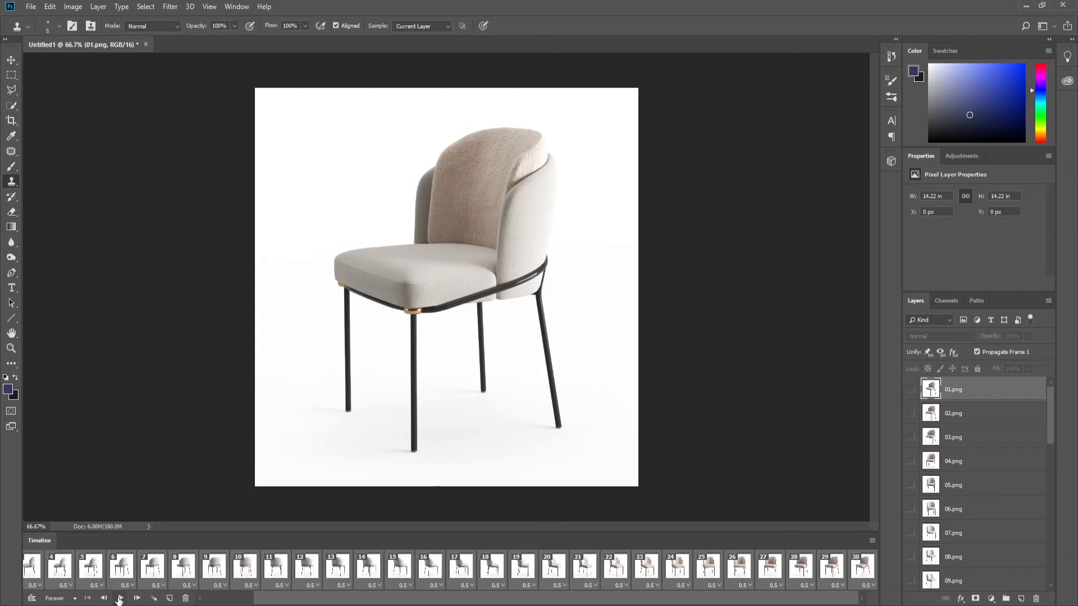
# Preview the chair rotation playing, then stop and rewind to frame 1.
pyautogui.click(136, 597)
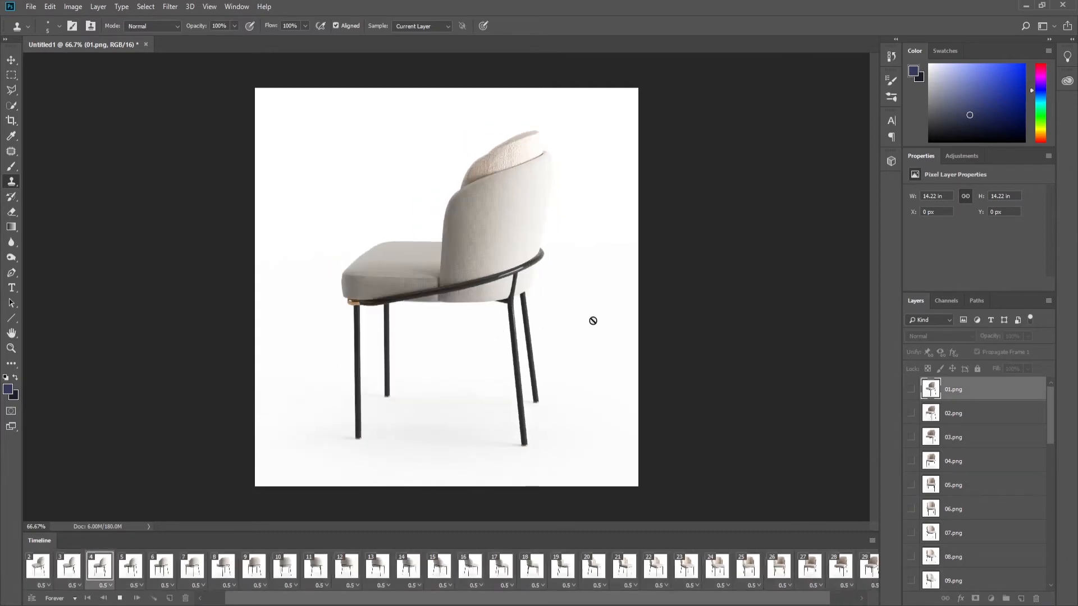
pyautogui.click(192, 567)
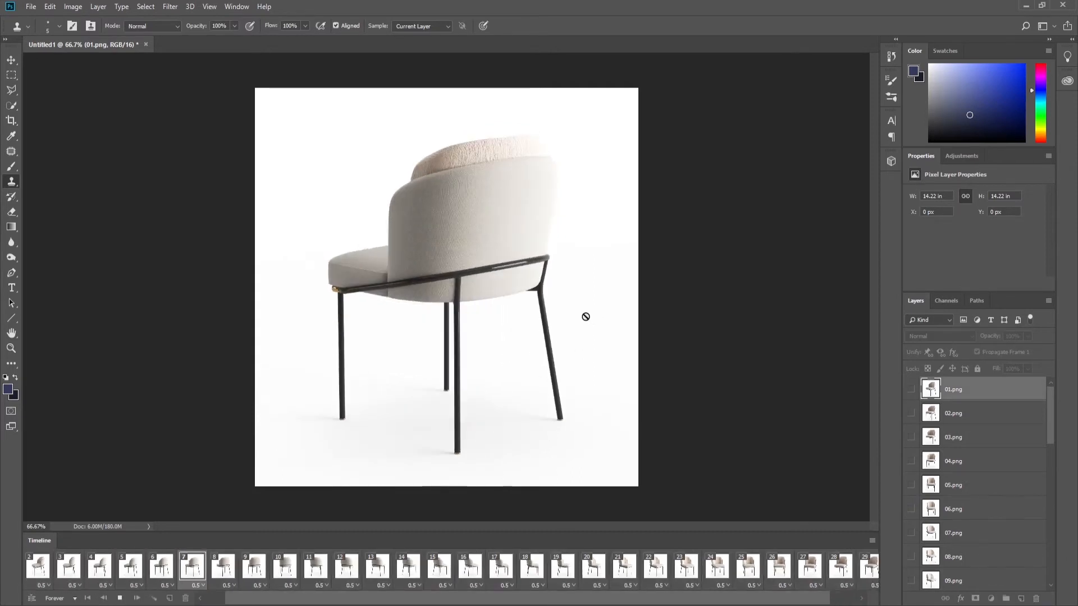
pyautogui.click(317, 567)
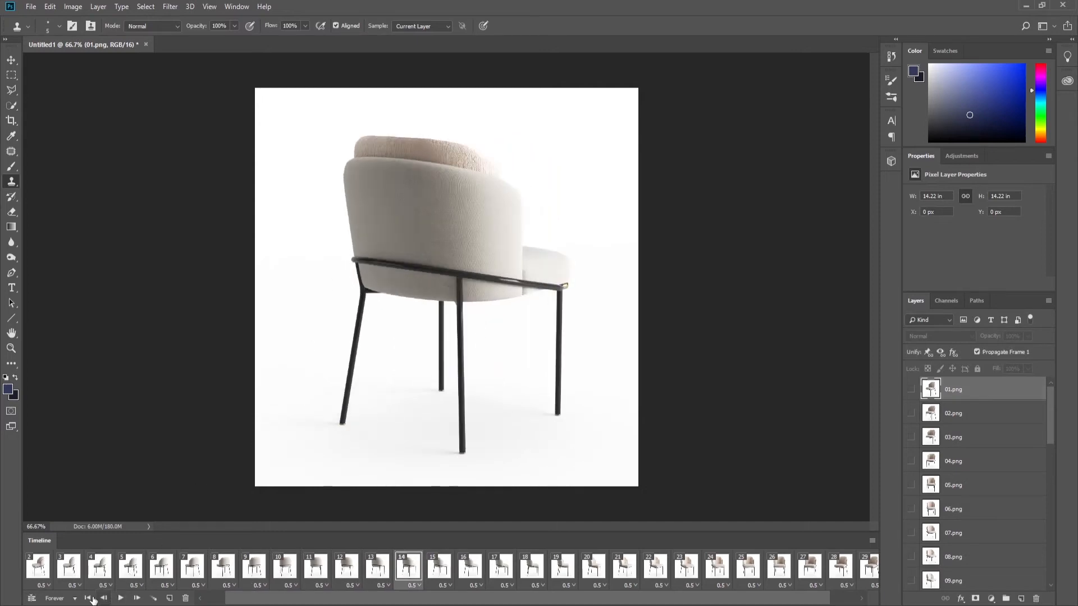
pyautogui.click(88, 597)
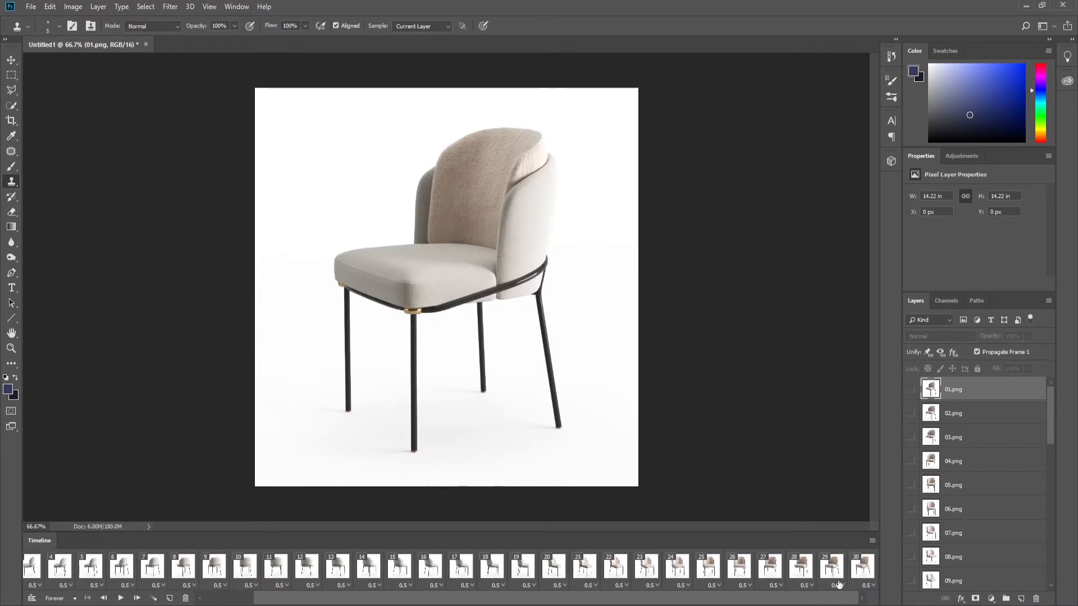
# Set every frame to No delay and bring up Save for Web (Legacy).
pyautogui.click(864, 586)
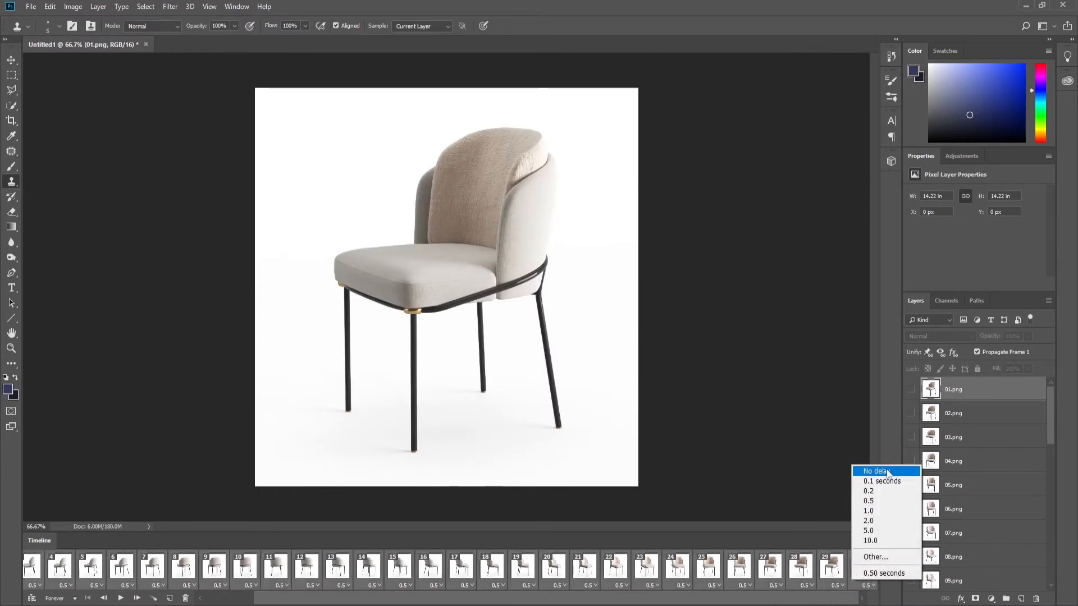
pyautogui.click(874, 471)
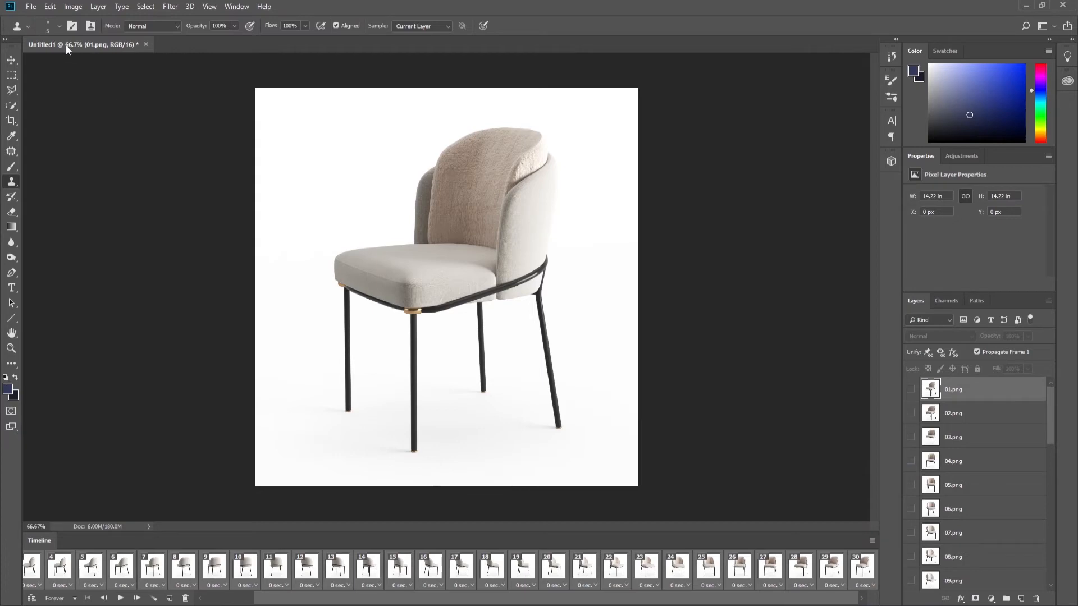
pyautogui.click(32, 6)
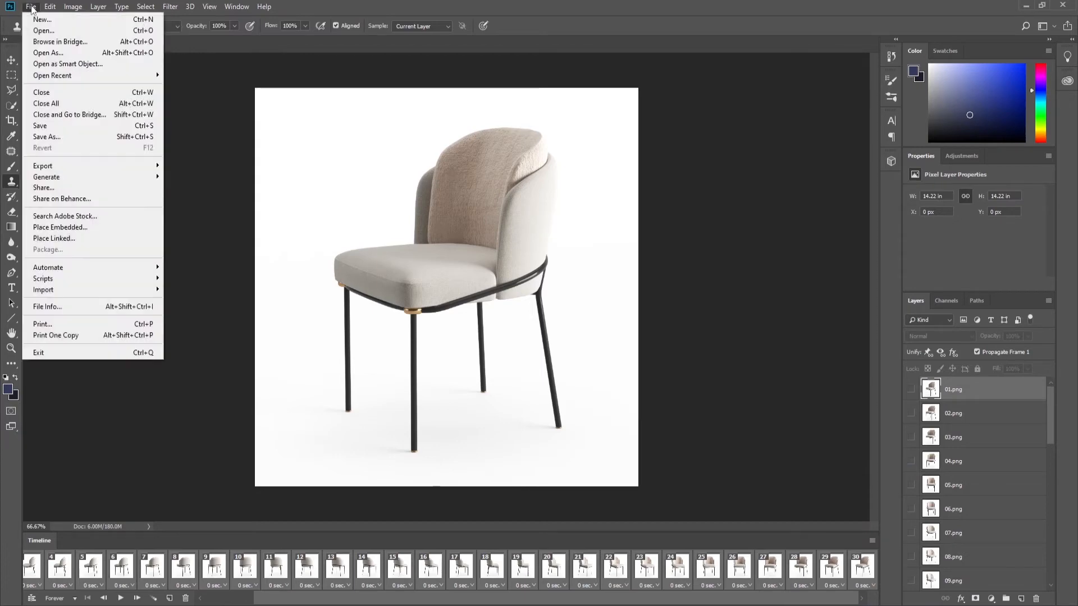
pyautogui.moveTo(43, 167)
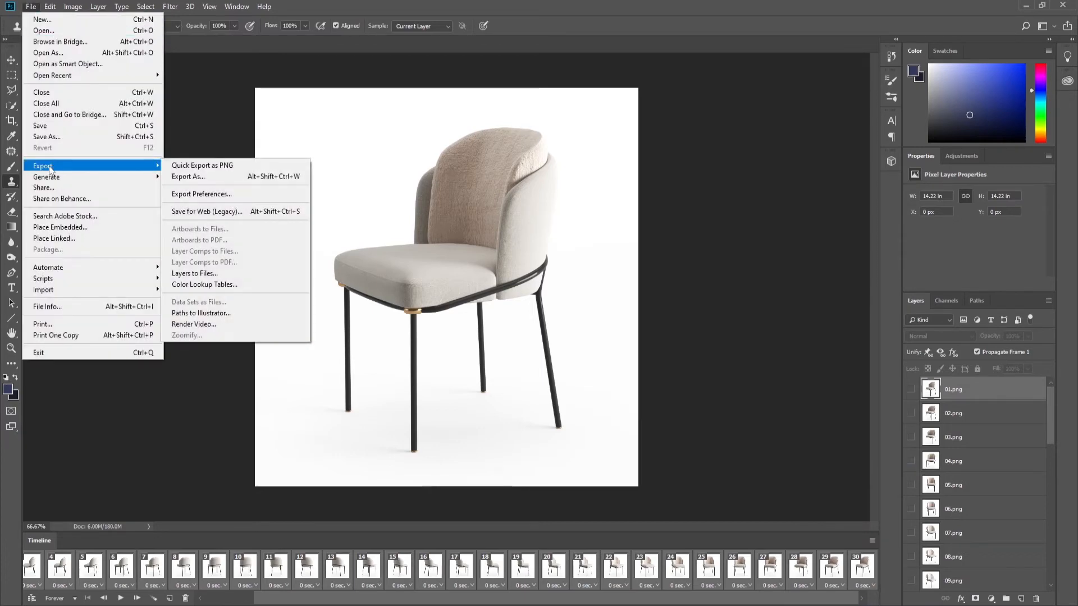
pyautogui.moveTo(207, 211)
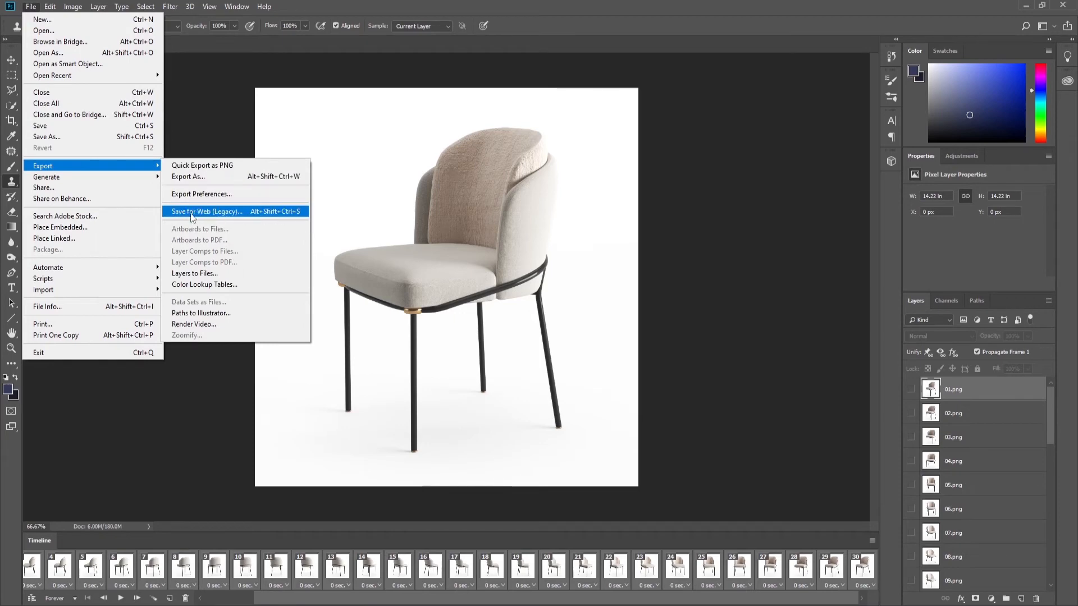
pyautogui.click(204, 211)
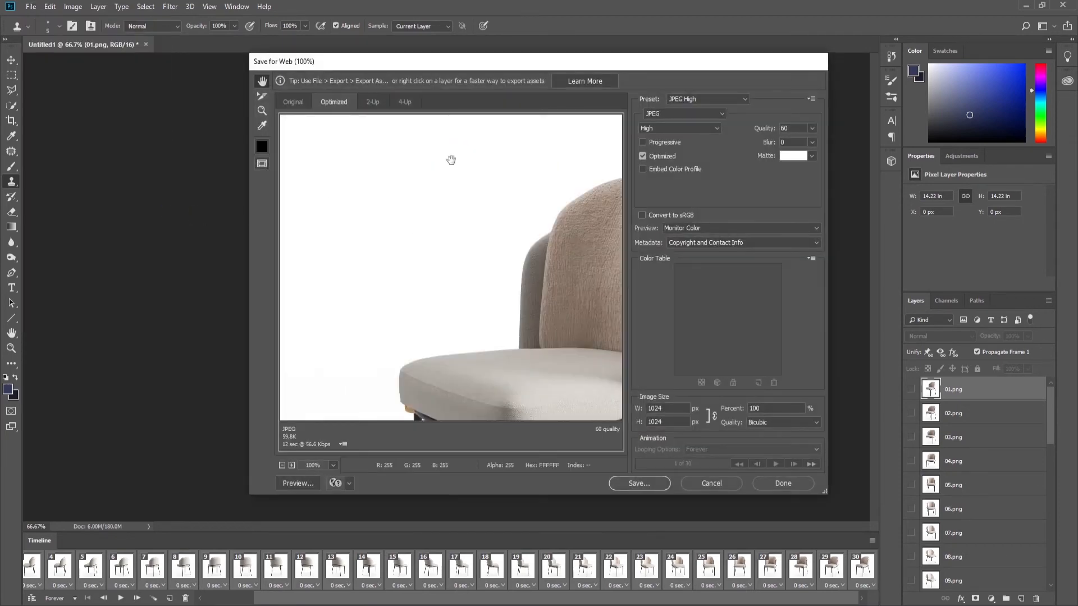
# Choose GIF format with Convert to sRGB and the Adaptive colour palette.
pyautogui.click(684, 113)
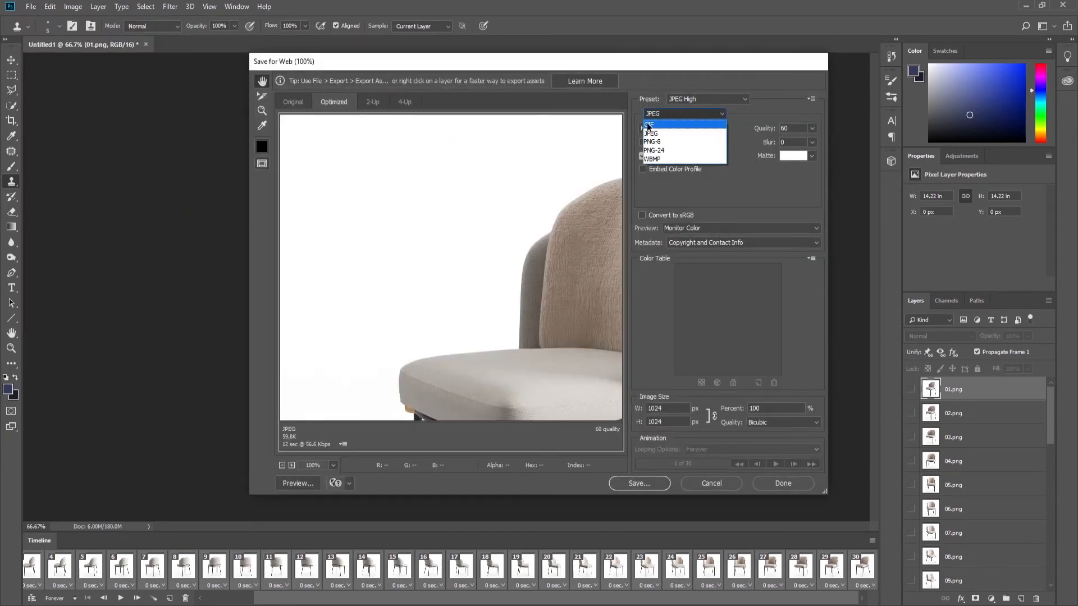
pyautogui.click(649, 124)
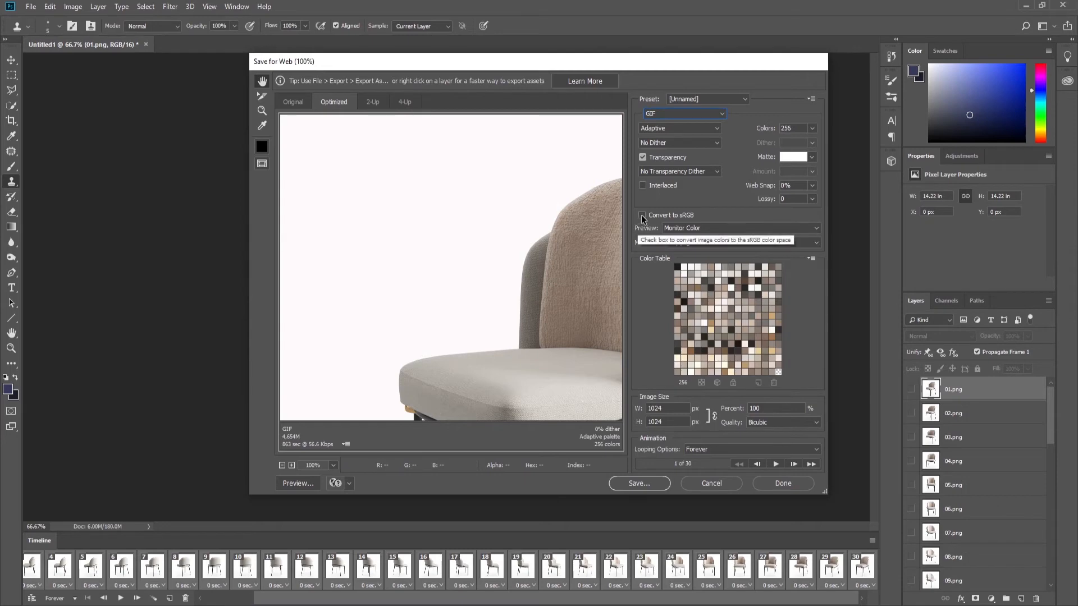
pyautogui.click(642, 216)
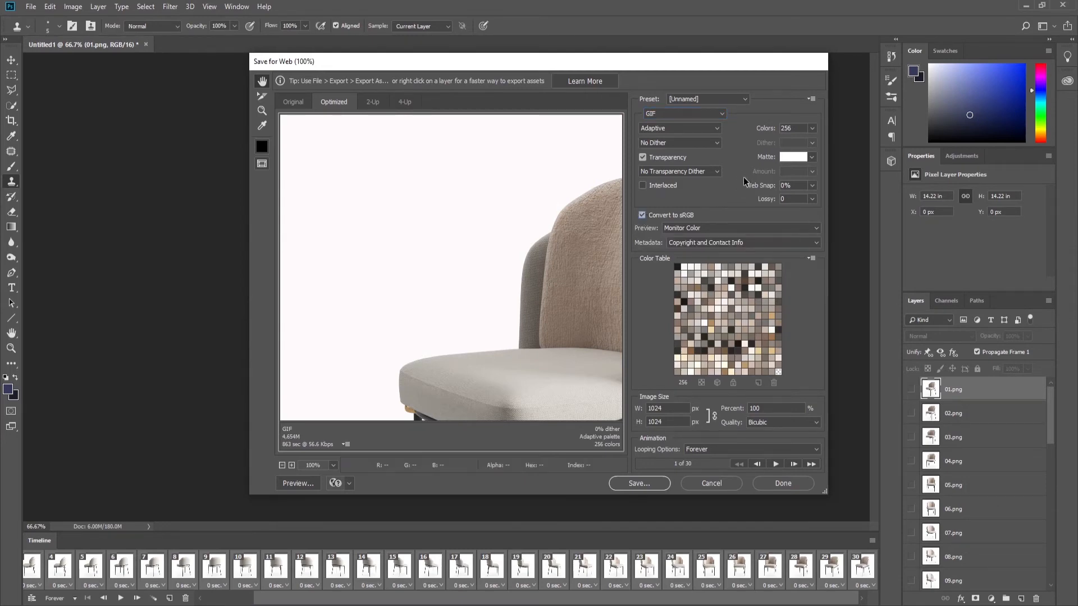
pyautogui.click(680, 128)
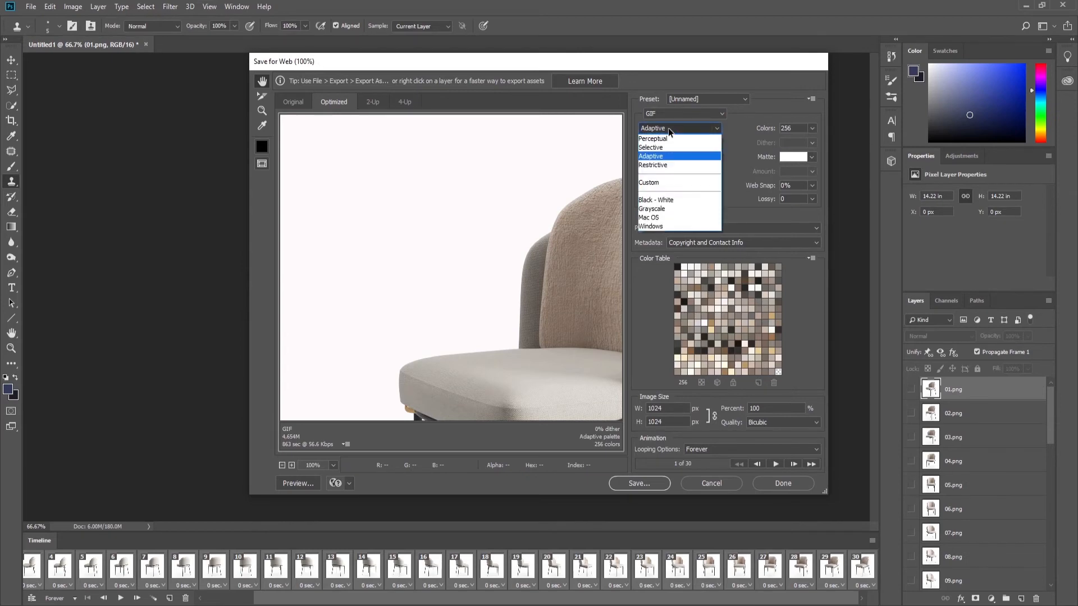
pyautogui.click(650, 157)
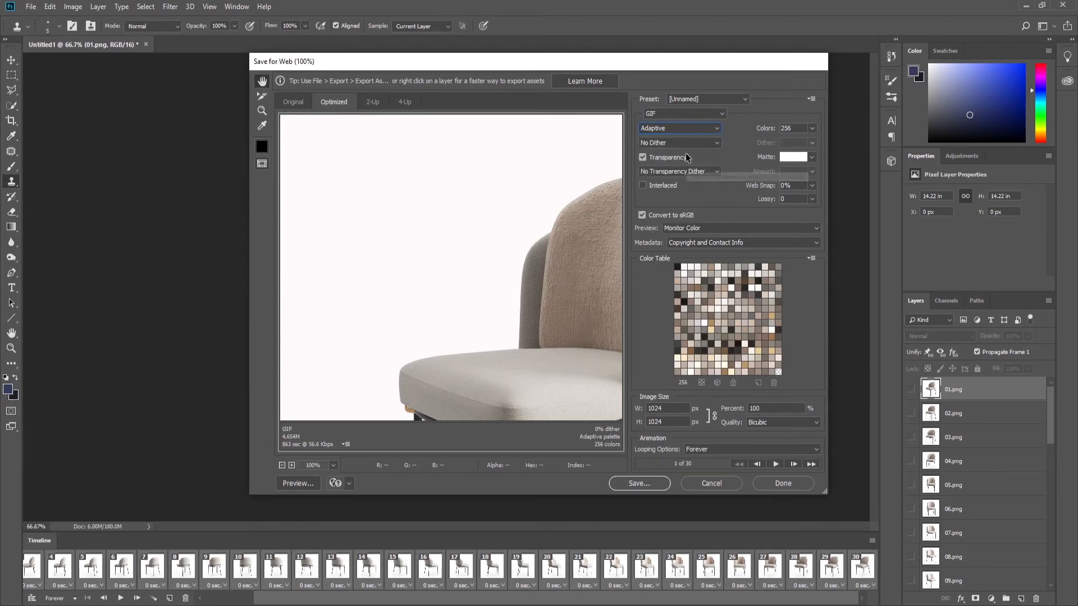
# Keep 256 colours looping forever and start saving the optimized GIF.
pyautogui.click(813, 128)
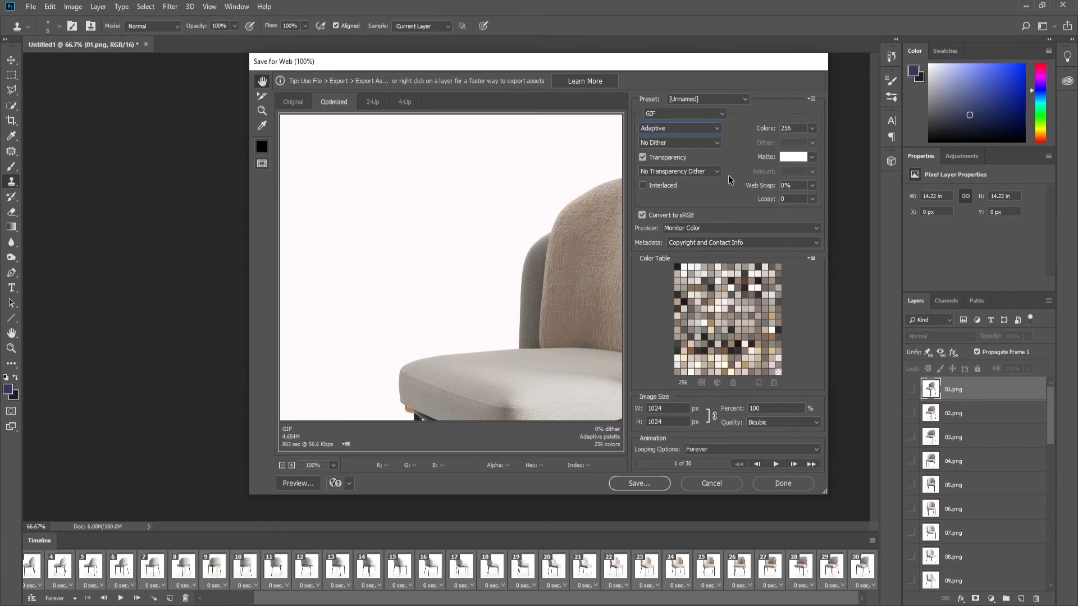
pyautogui.click(665, 408)
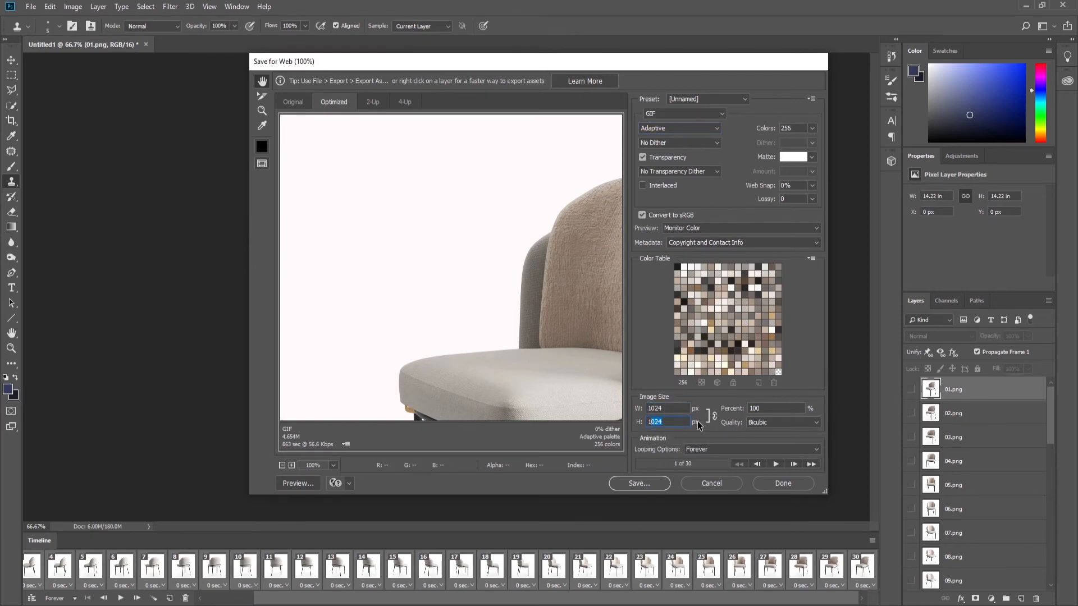
pyautogui.click(638, 482)
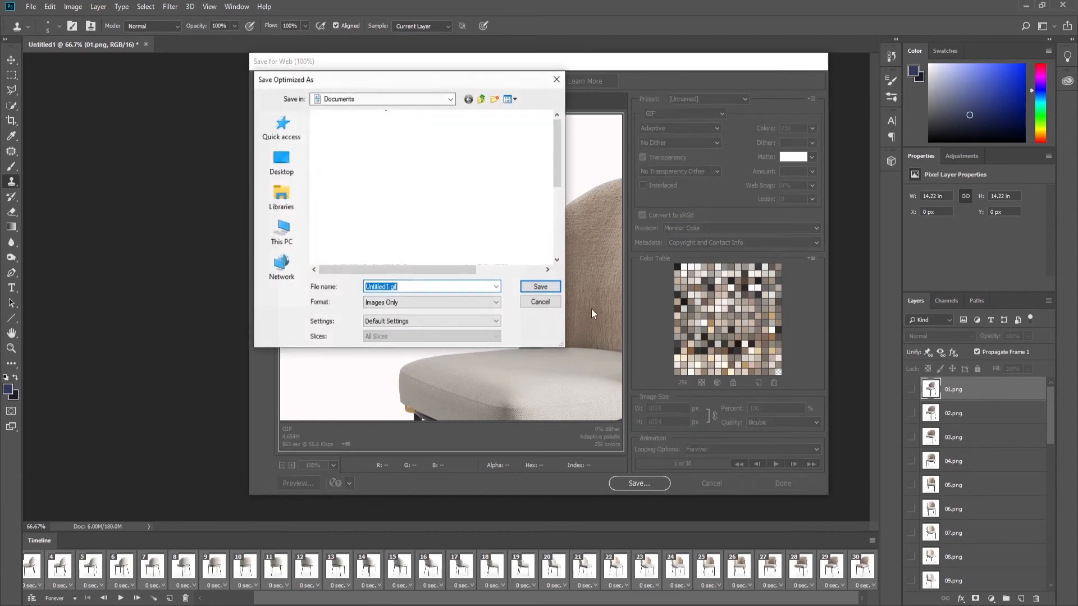
# Save as chair.gif in the GIFF folder and open it in the image viewer.
pyautogui.click(280, 161)
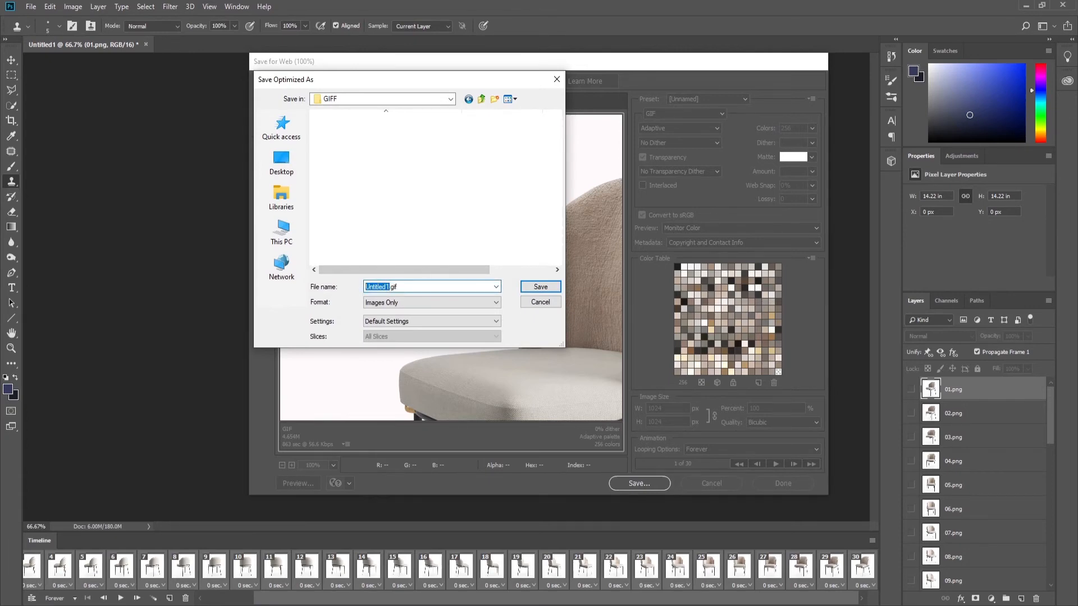
pyautogui.write('chair.gif')
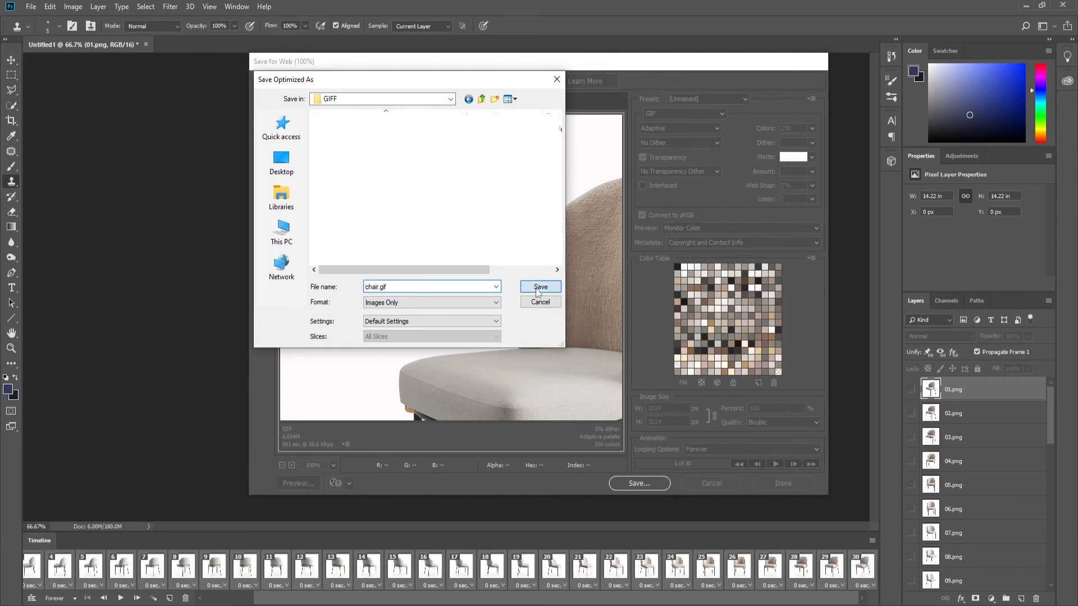
pyautogui.click(540, 286)
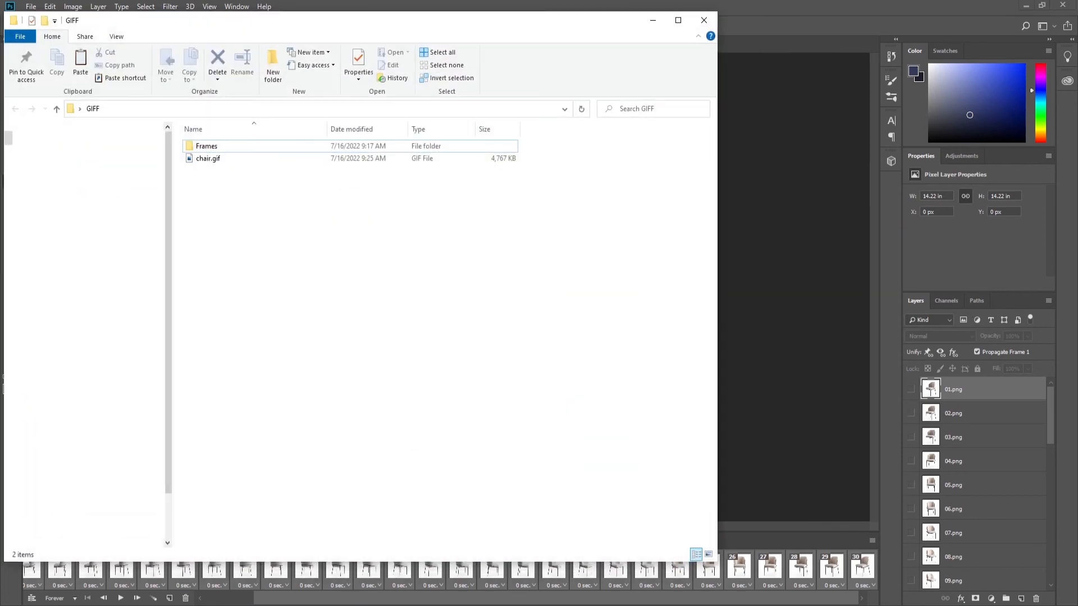
pyautogui.click(209, 159)
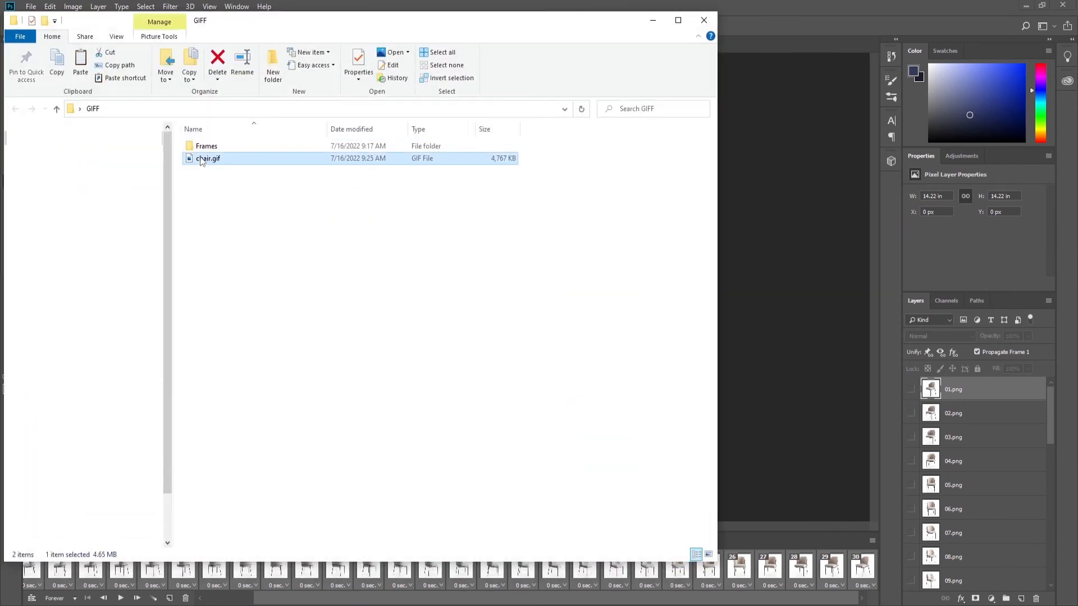
pyautogui.doubleClick(209, 159)
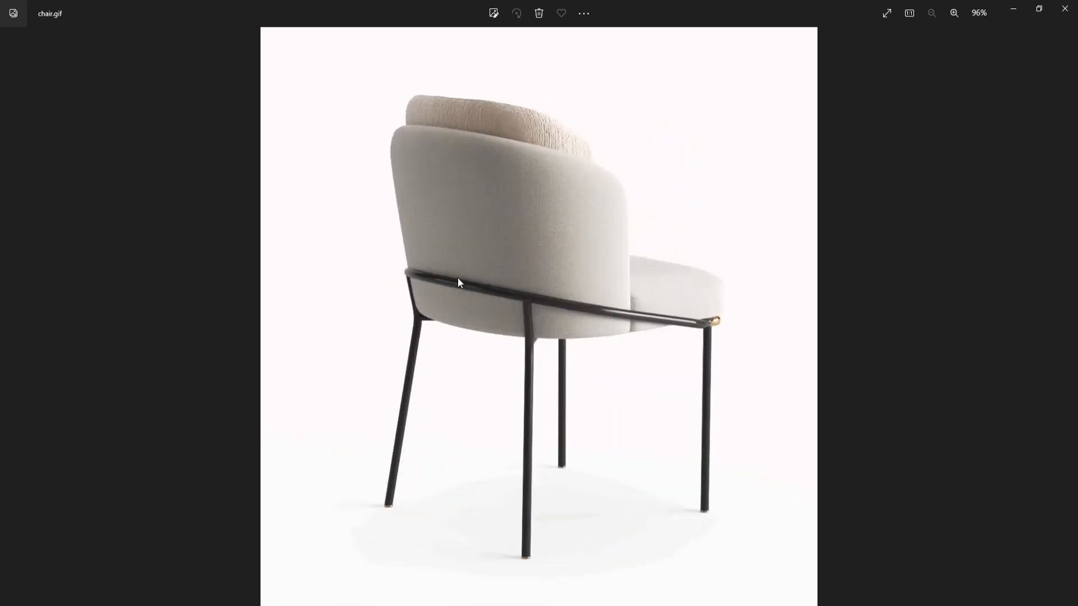